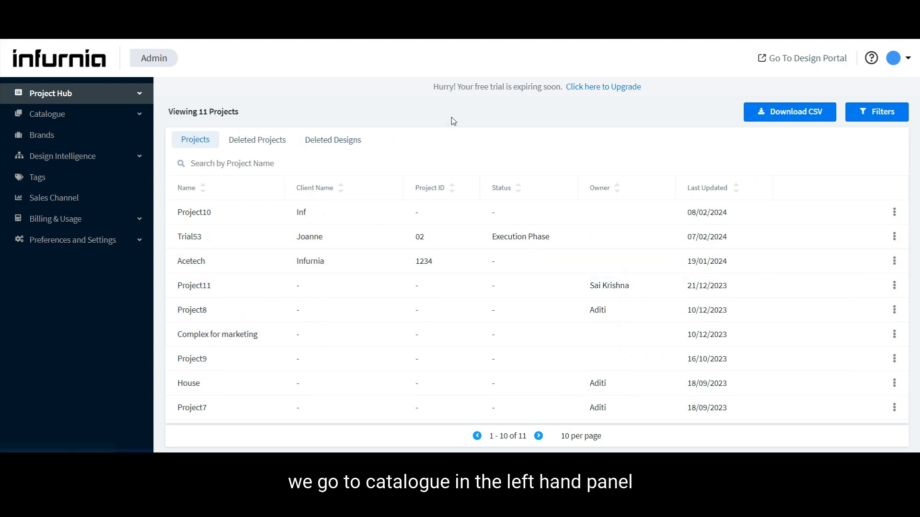
{"action": "mouse_move", "coordinate": [72, 121]}
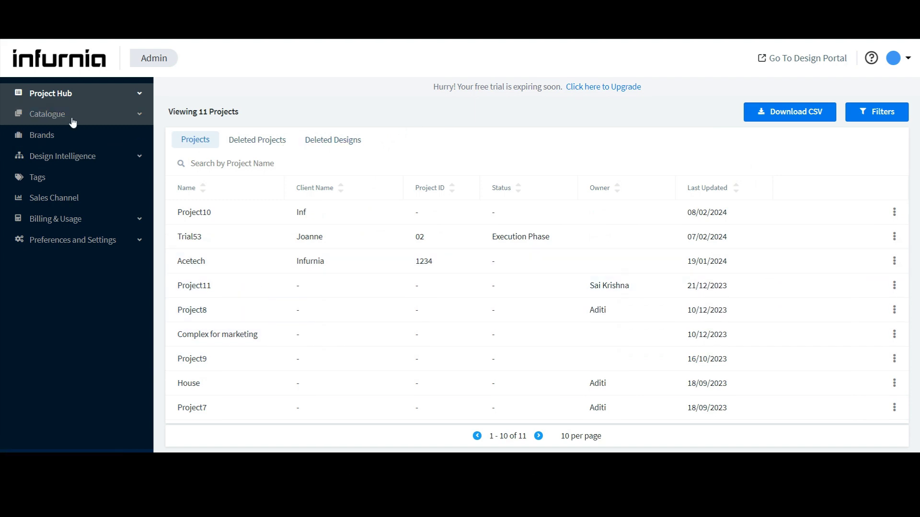
Step: Expand Catalogue in the sidebar to list its sections
{"action": "left_click", "coordinate": [47, 114]}
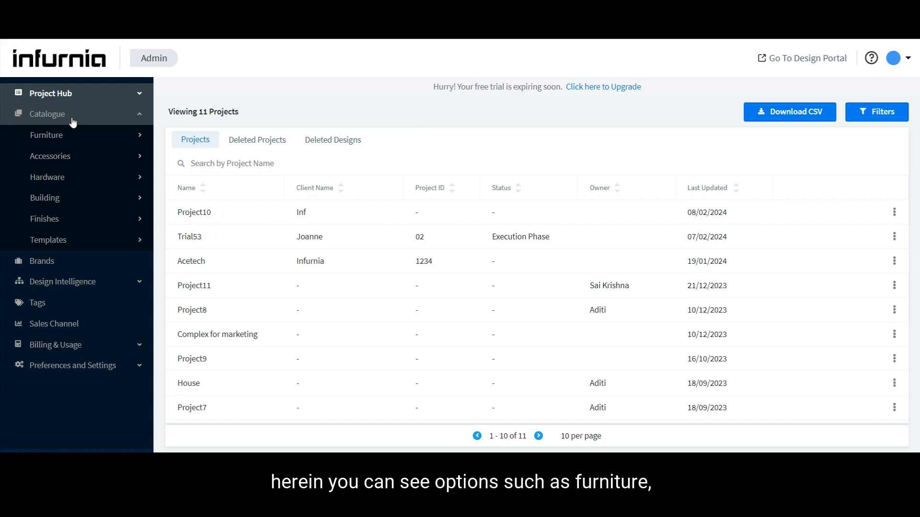
{"action": "mouse_move", "coordinate": [73, 149]}
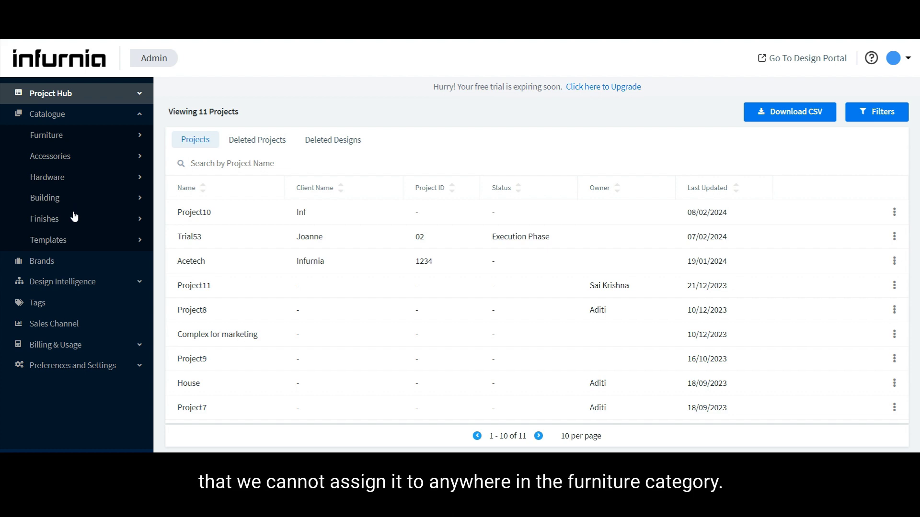
{"action": "mouse_move", "coordinate": [75, 143]}
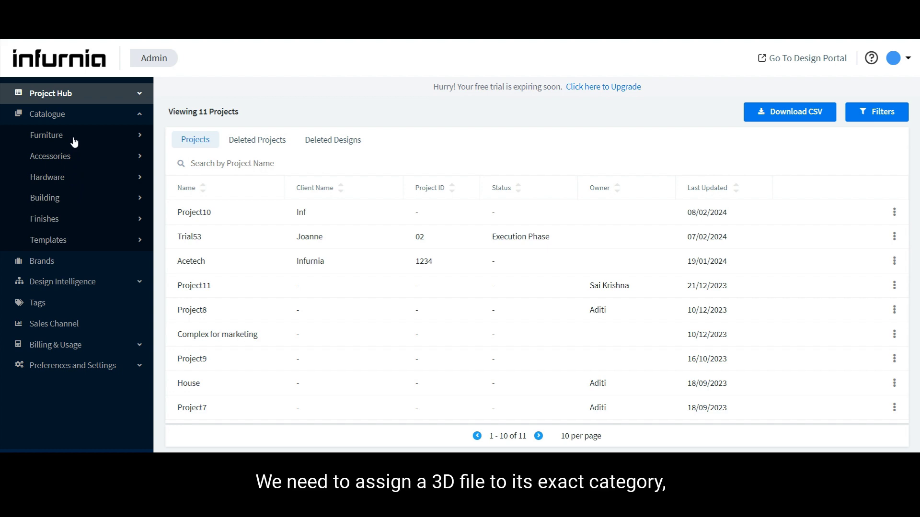
{"action": "mouse_move", "coordinate": [85, 199]}
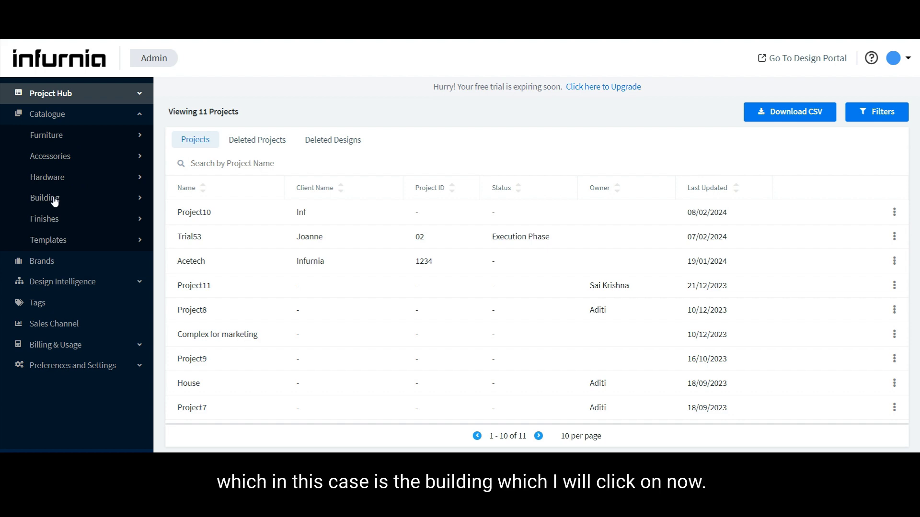
Step: Show the Building categories under Catalogue
{"action": "left_click", "coordinate": [44, 198]}
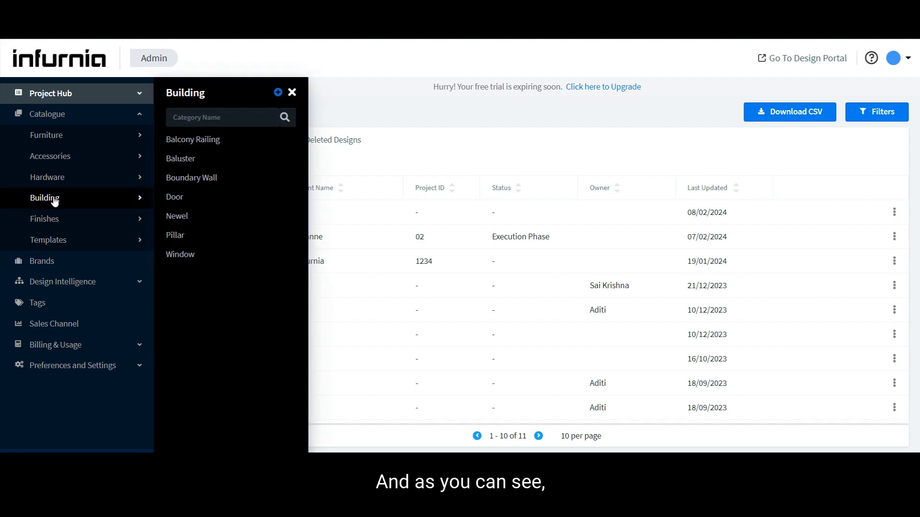
{"action": "mouse_move", "coordinate": [191, 178]}
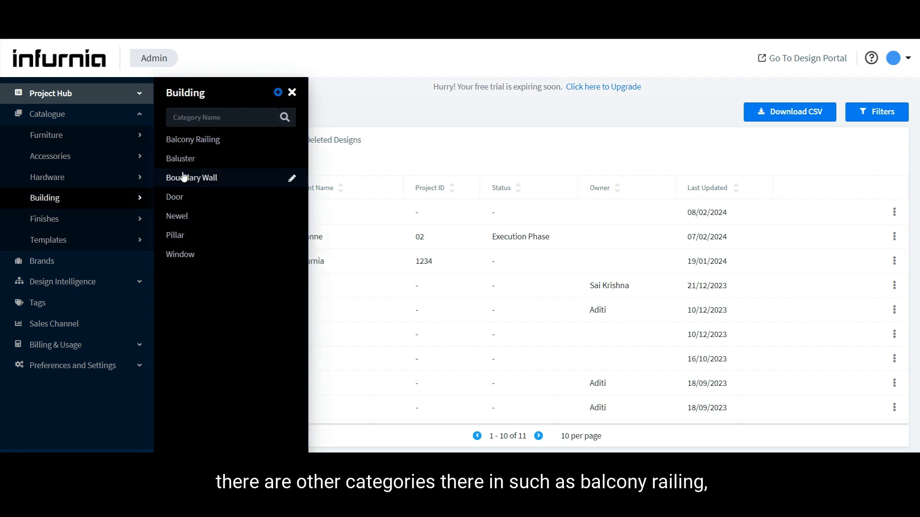
{"action": "mouse_move", "coordinate": [192, 139]}
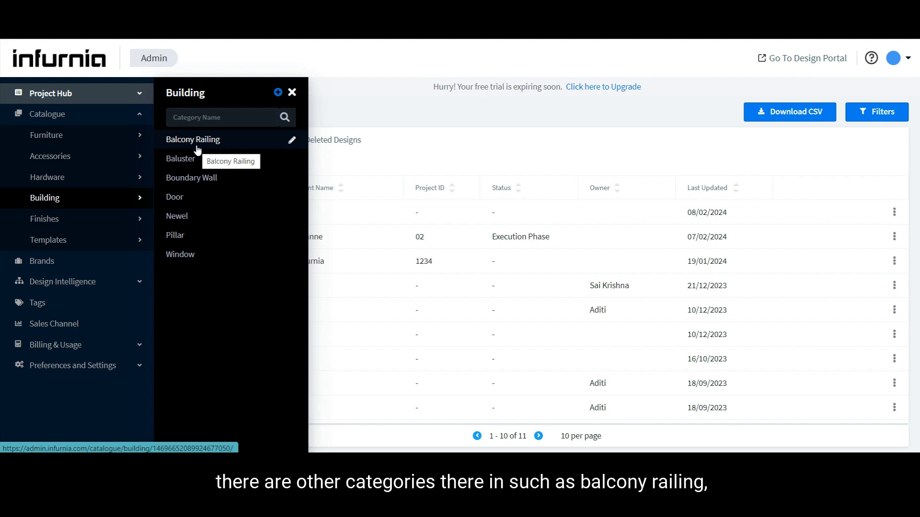
{"action": "mouse_move", "coordinate": [174, 197]}
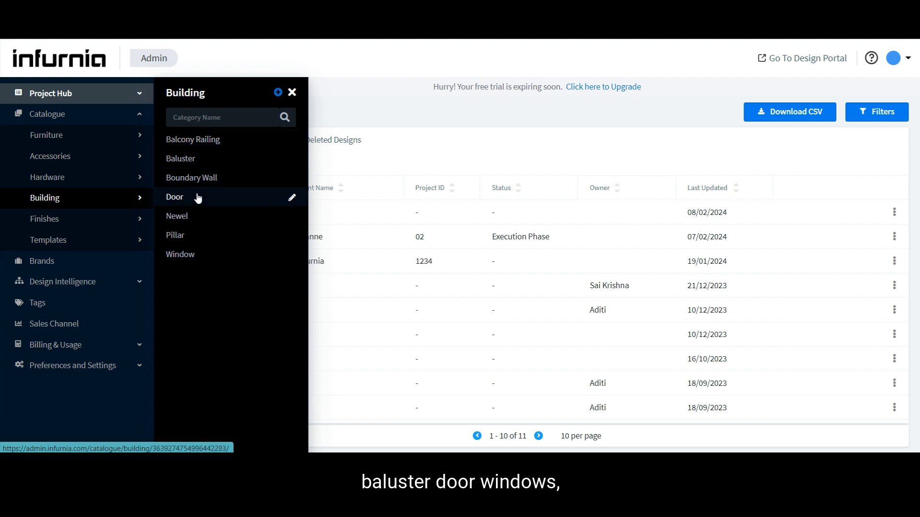
{"action": "mouse_move", "coordinate": [175, 236]}
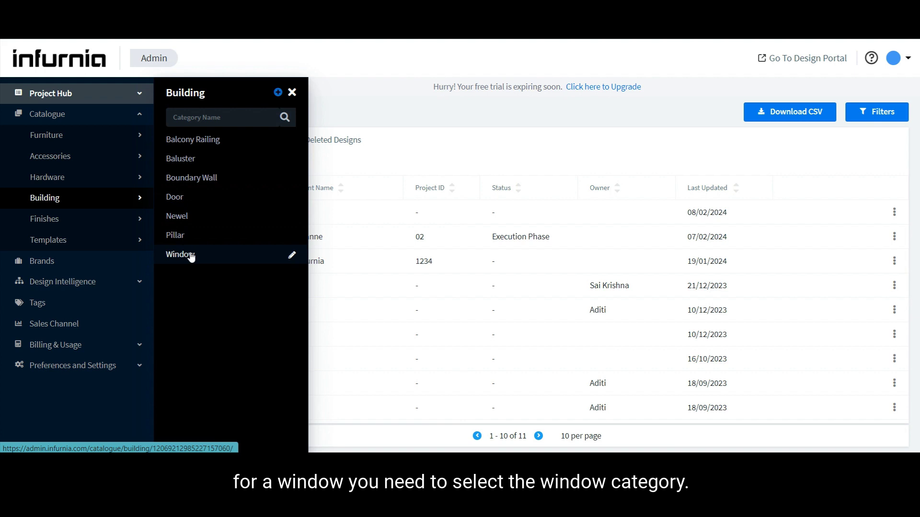
{"action": "mouse_move", "coordinate": [181, 255]}
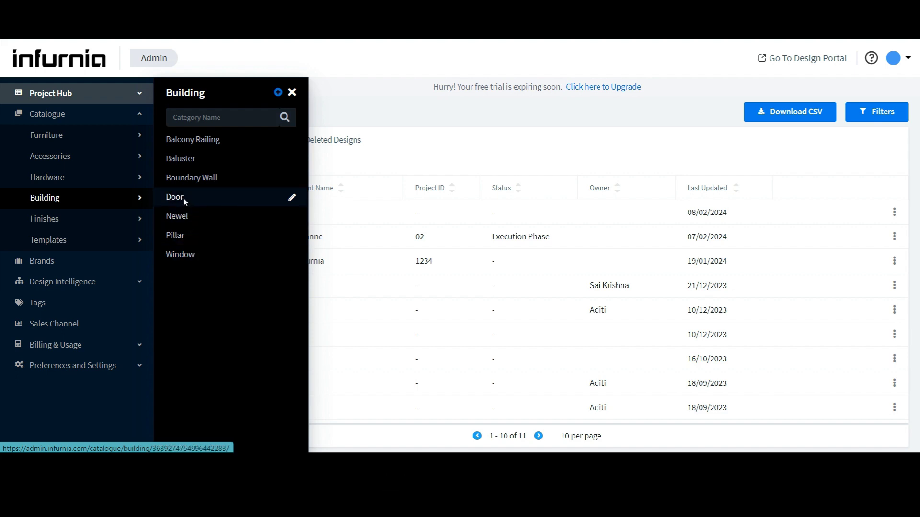
Step: Show the Door category's subcategories page
{"action": "left_click", "coordinate": [175, 197]}
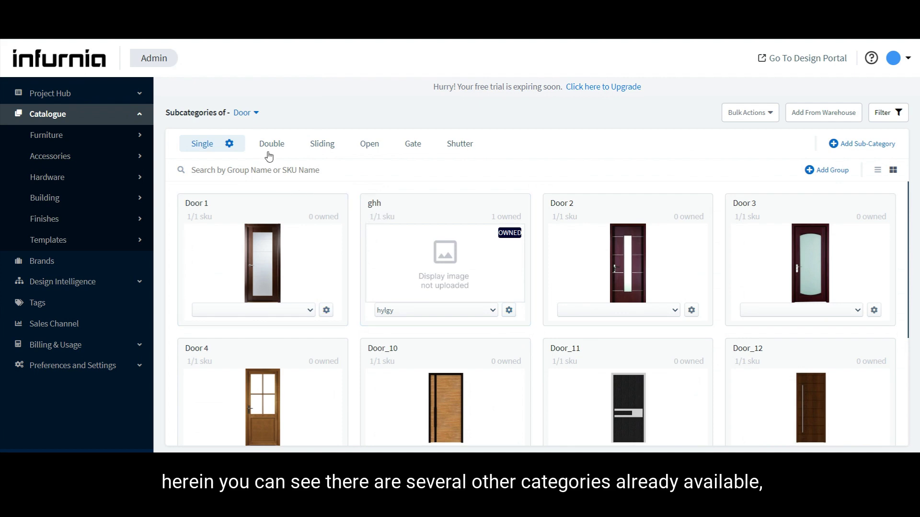
{"action": "mouse_move", "coordinate": [301, 153]}
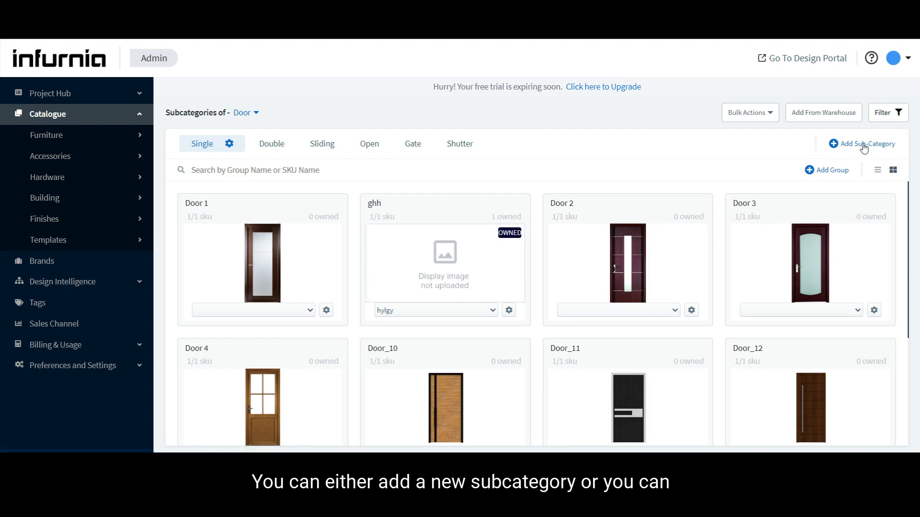
{"action": "mouse_move", "coordinate": [584, 145]}
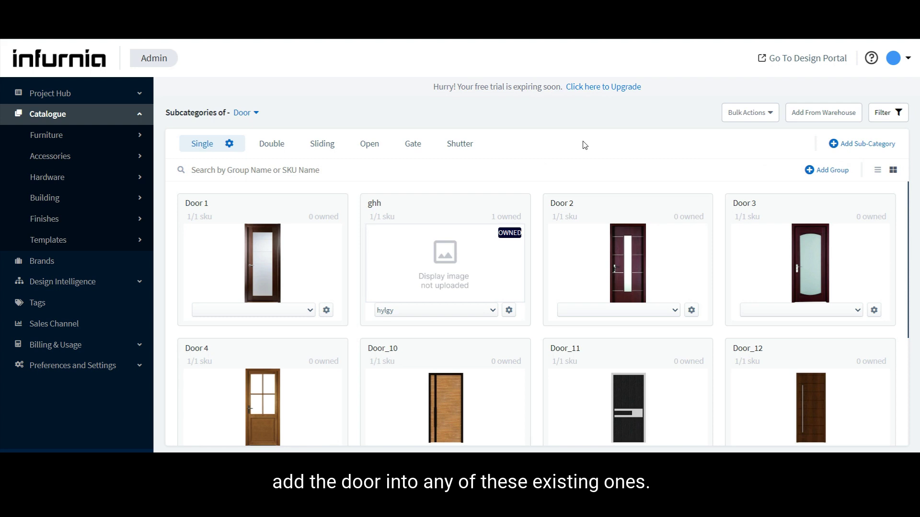
{"action": "mouse_move", "coordinate": [562, 147]}
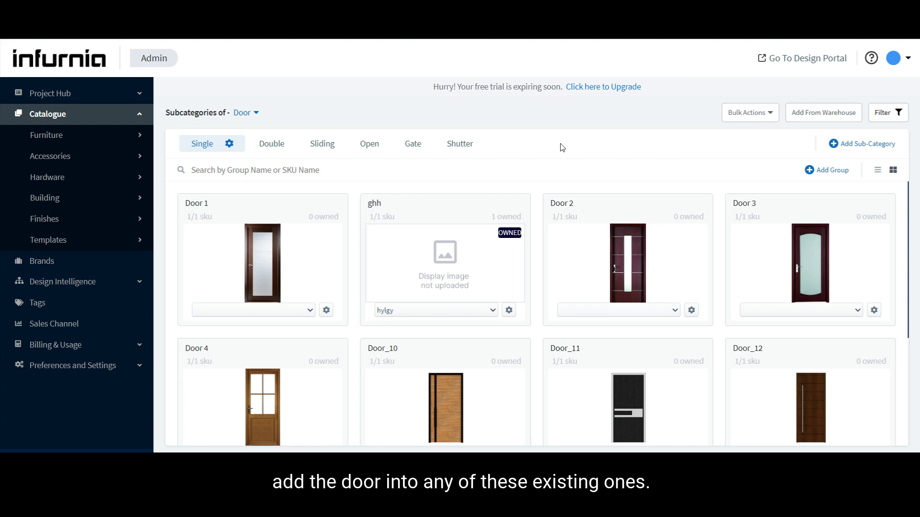
{"action": "mouse_move", "coordinate": [831, 156]}
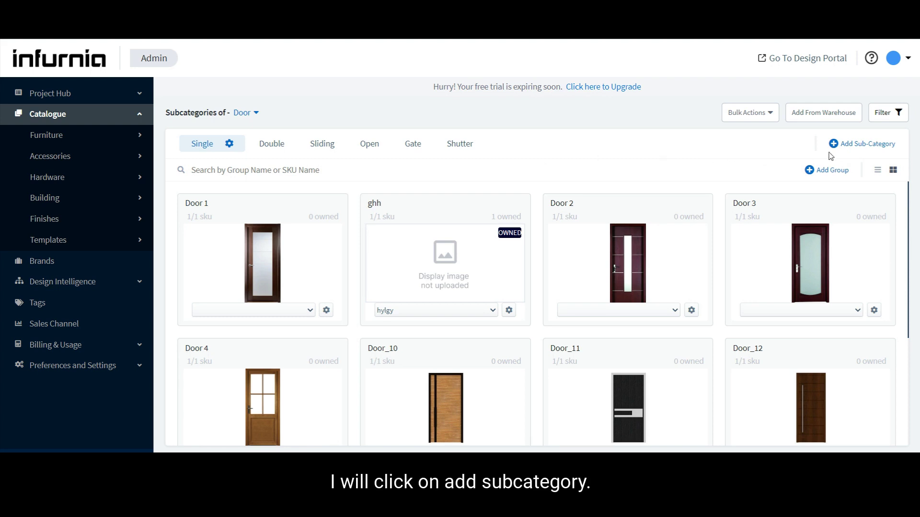
Step: Add a new subcategory named Test under Door and submit it
{"action": "left_click", "coordinate": [862, 143]}
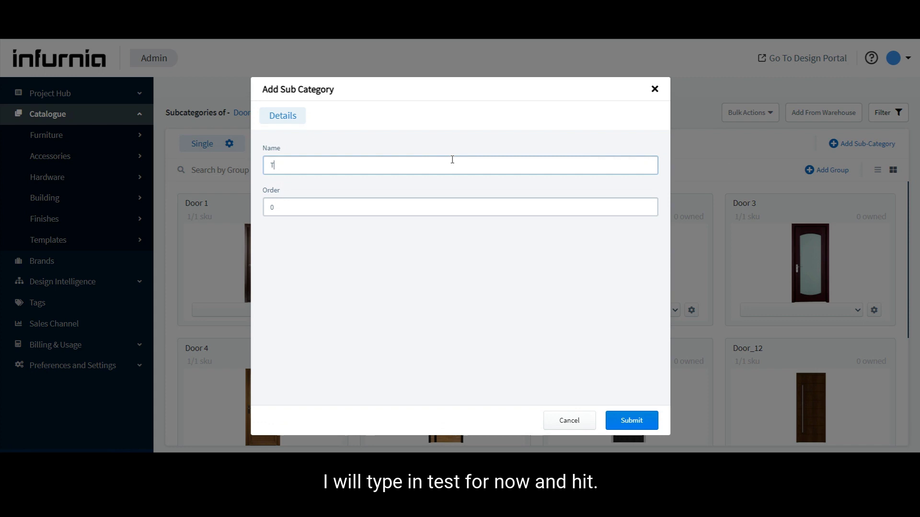
{"action": "type", "text": "Test"}
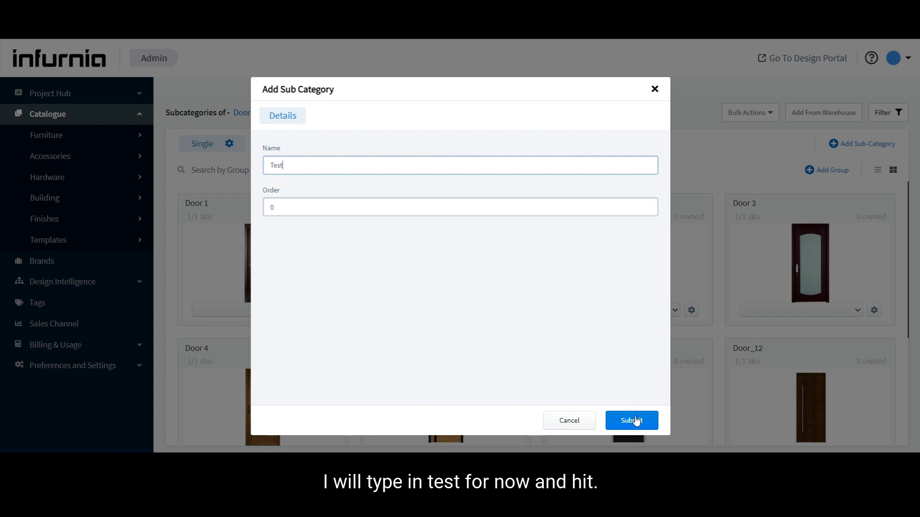
{"action": "left_click", "coordinate": [632, 421]}
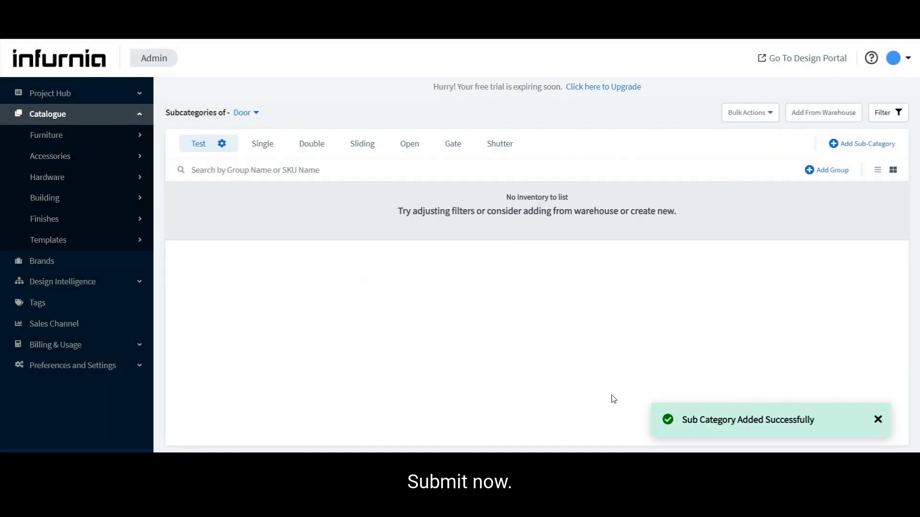
{"action": "mouse_move", "coordinate": [537, 327]}
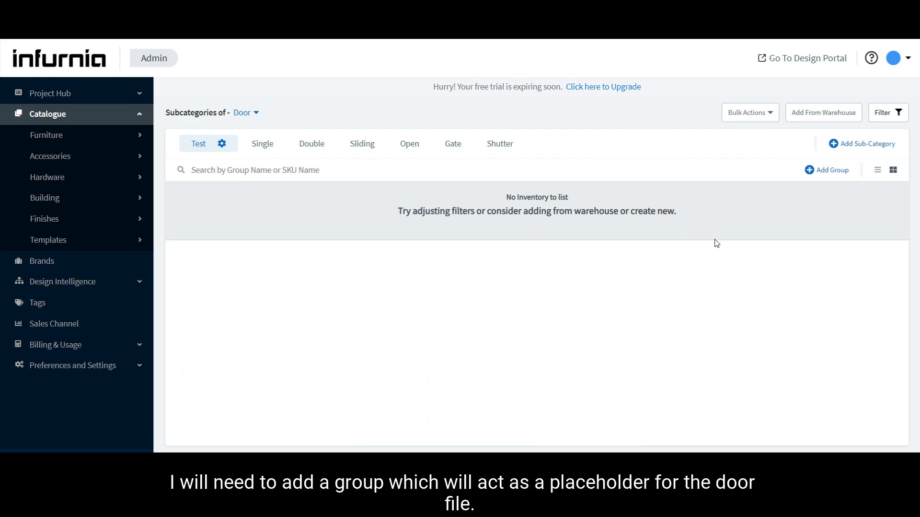
{"action": "mouse_move", "coordinate": [809, 171]}
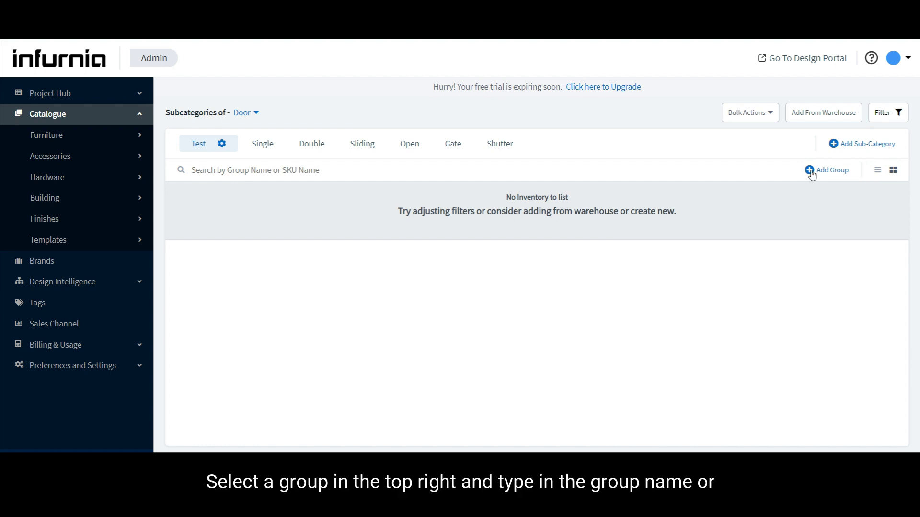
Step: Add a SKU group named Kitchen door to the Test subcategory
{"action": "left_click", "coordinate": [827, 170]}
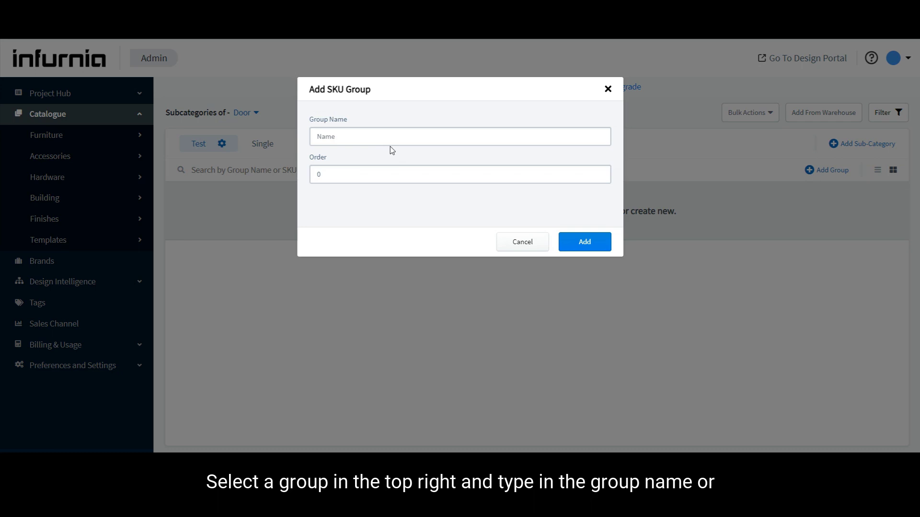
{"action": "left_click", "coordinate": [459, 137]}
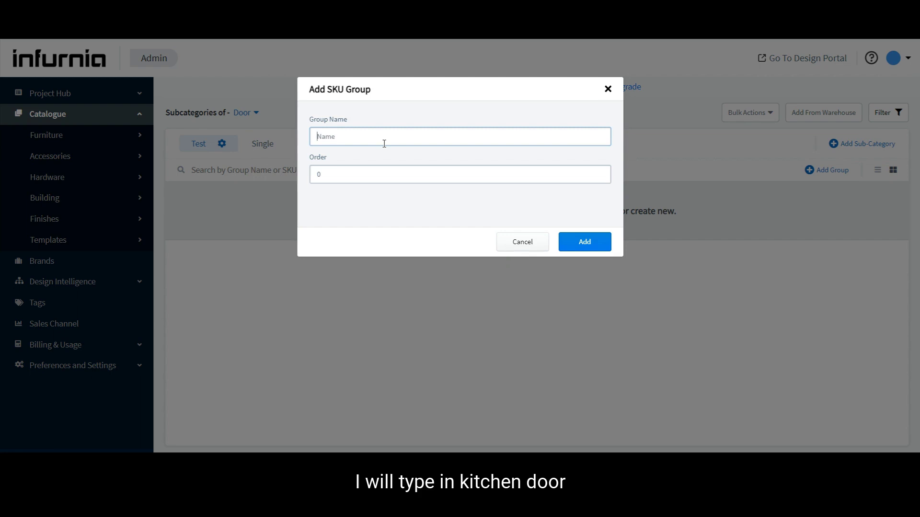
{"action": "type", "text": "Kitchen door"}
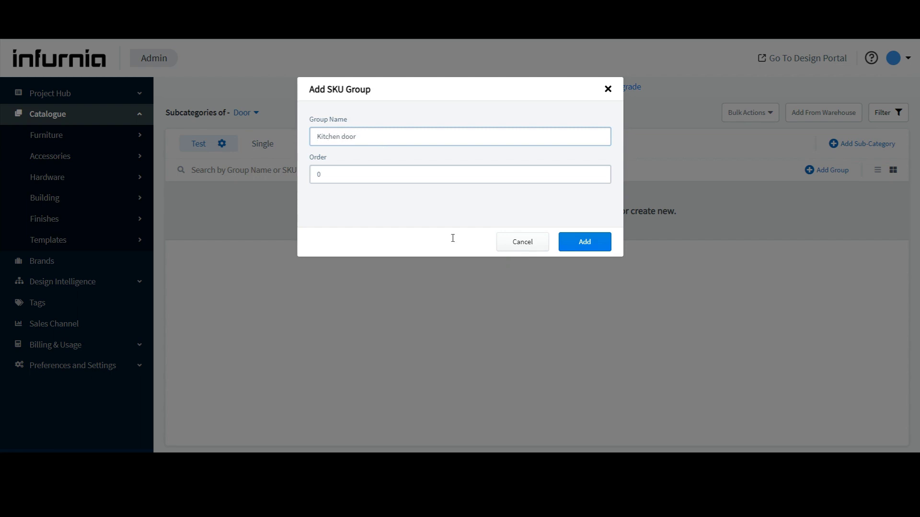
{"action": "left_click", "coordinate": [584, 241]}
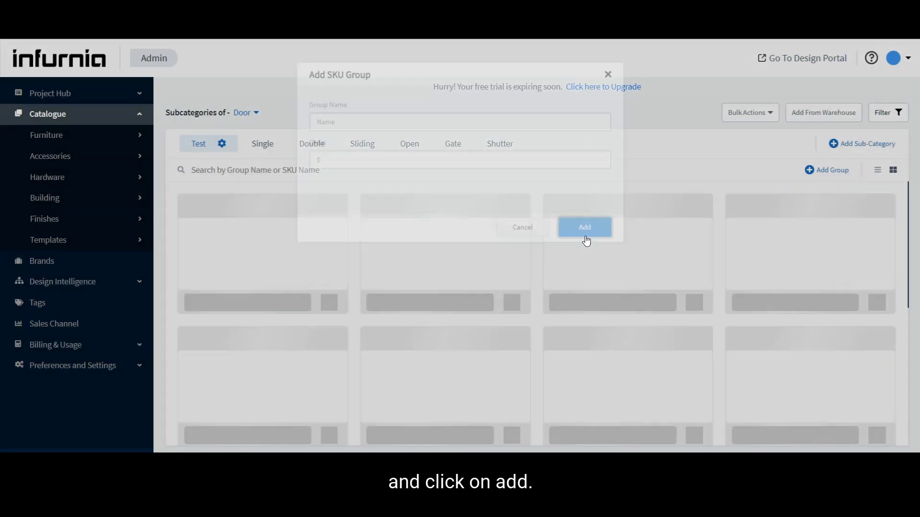
{"action": "left_click", "coordinate": [584, 227]}
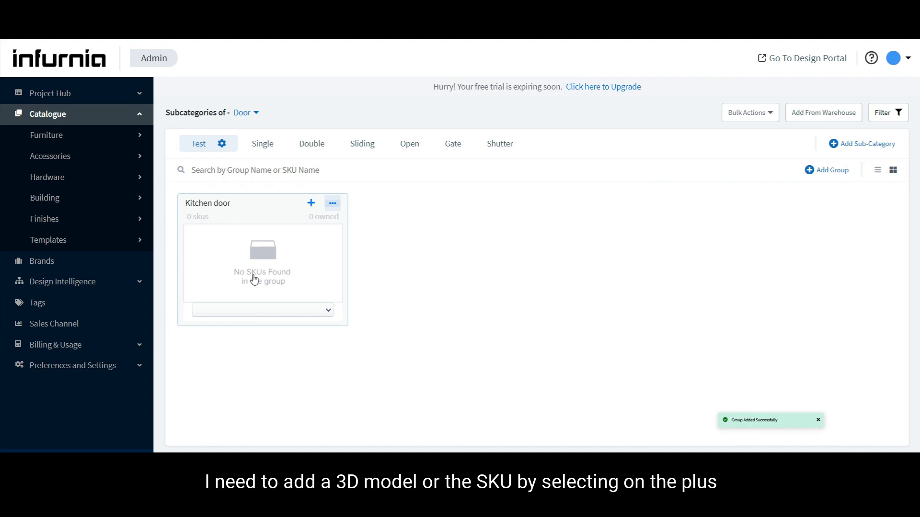
{"action": "mouse_move", "coordinate": [255, 266]}
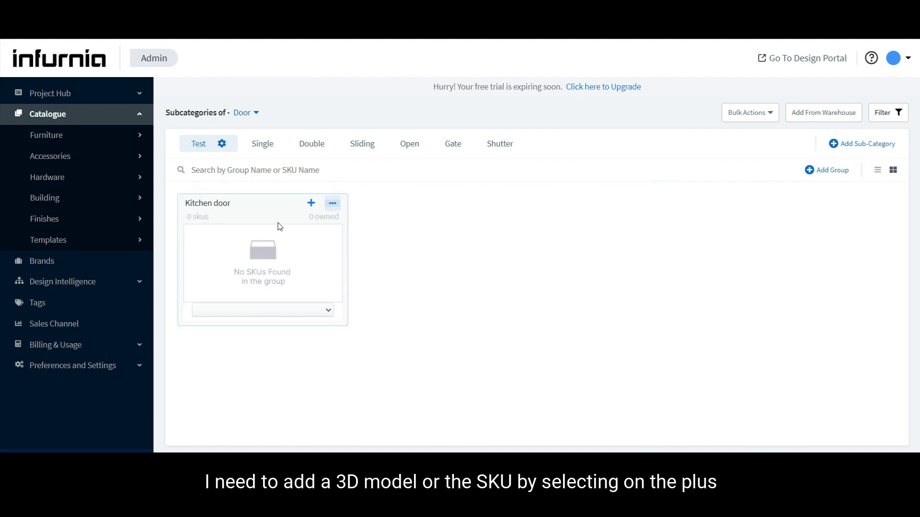
{"action": "mouse_move", "coordinate": [311, 203]}
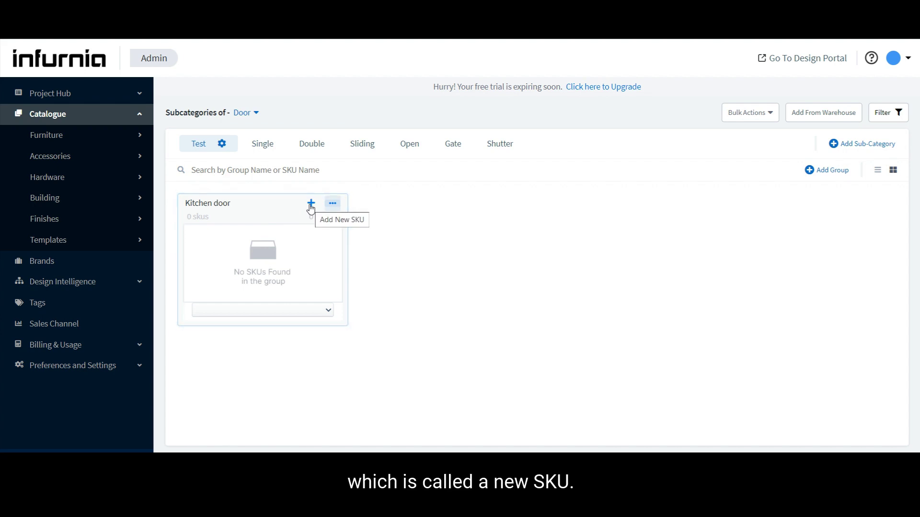
Step: Start a new SKU in Kitchen door with name Kitchen, description Door, placement Base
{"action": "left_click", "coordinate": [311, 203]}
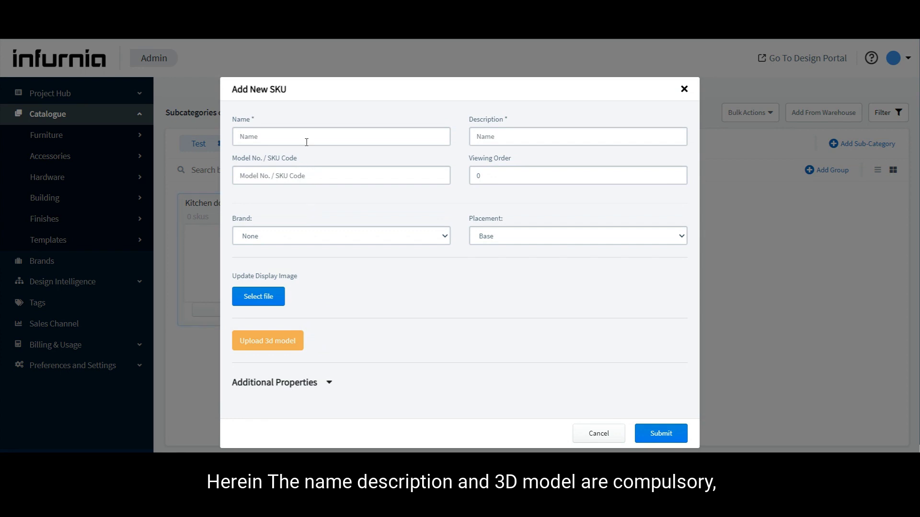
{"action": "mouse_move", "coordinate": [309, 364]}
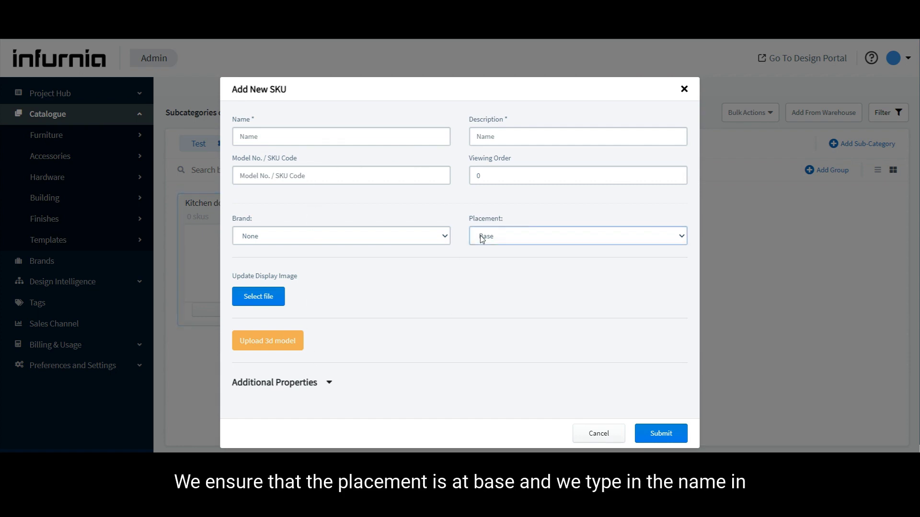
{"action": "left_click", "coordinate": [340, 136]}
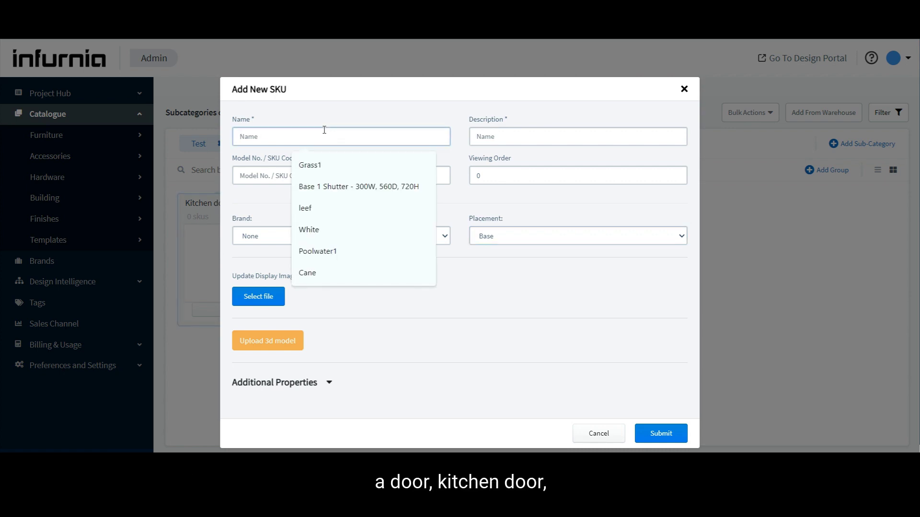
{"action": "type", "text": "Kitchen"}
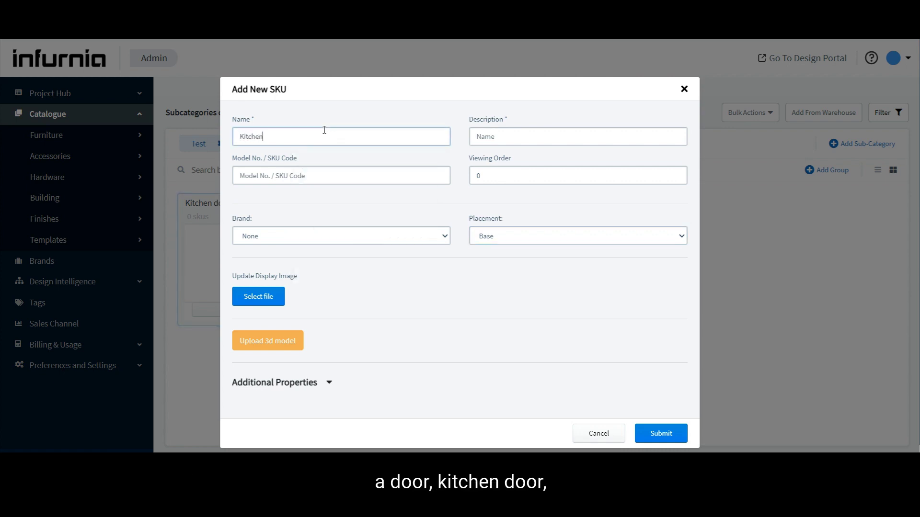
{"action": "left_click", "coordinate": [577, 136]}
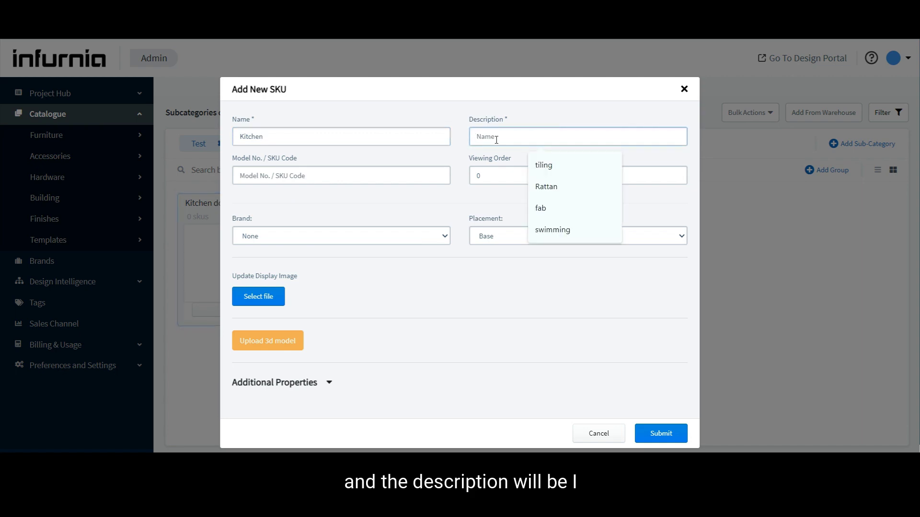
{"action": "type", "text": "Door"}
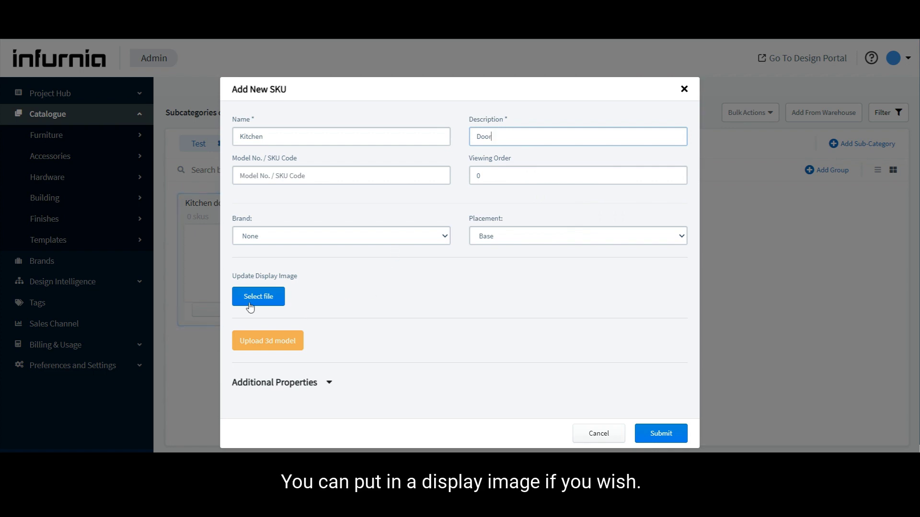
{"action": "mouse_move", "coordinate": [244, 308]}
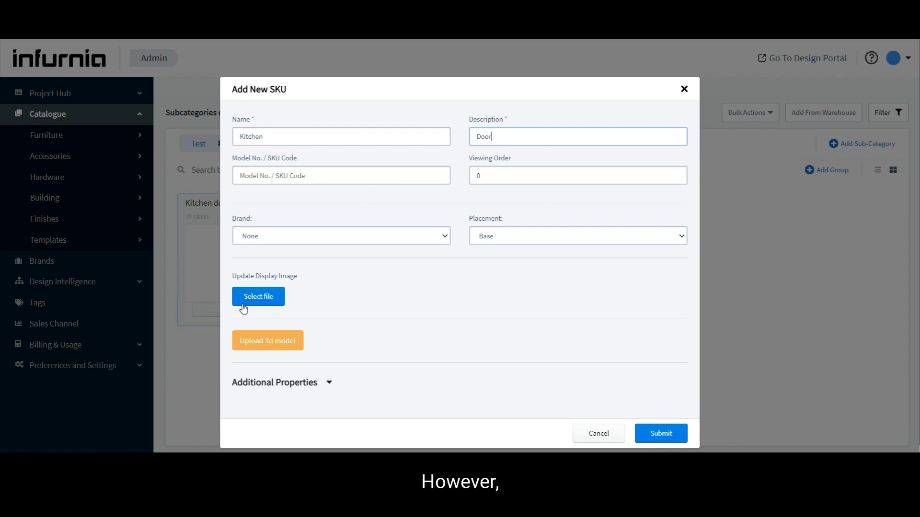
{"action": "mouse_move", "coordinate": [271, 308]}
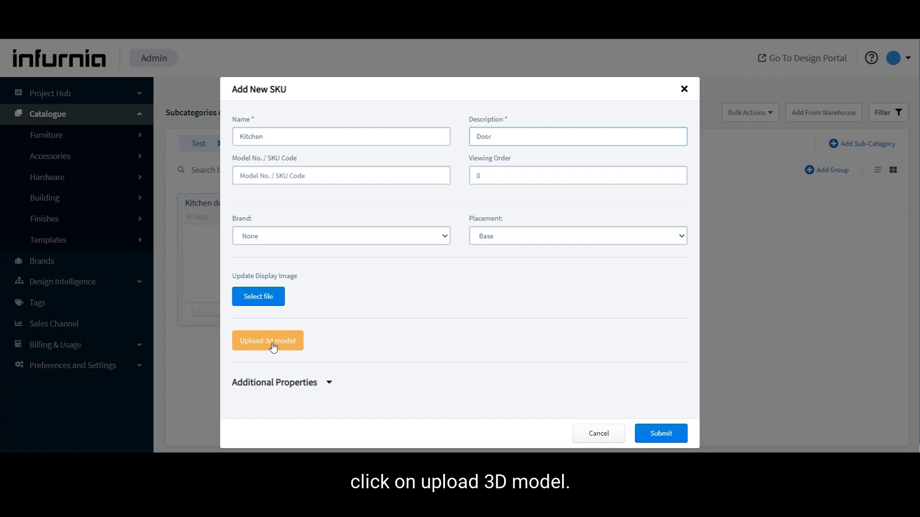
Step: Attach Kitchen door2.obj from the Kitchen door2 folder as the SKU's 3D model
{"action": "left_click", "coordinate": [268, 341]}
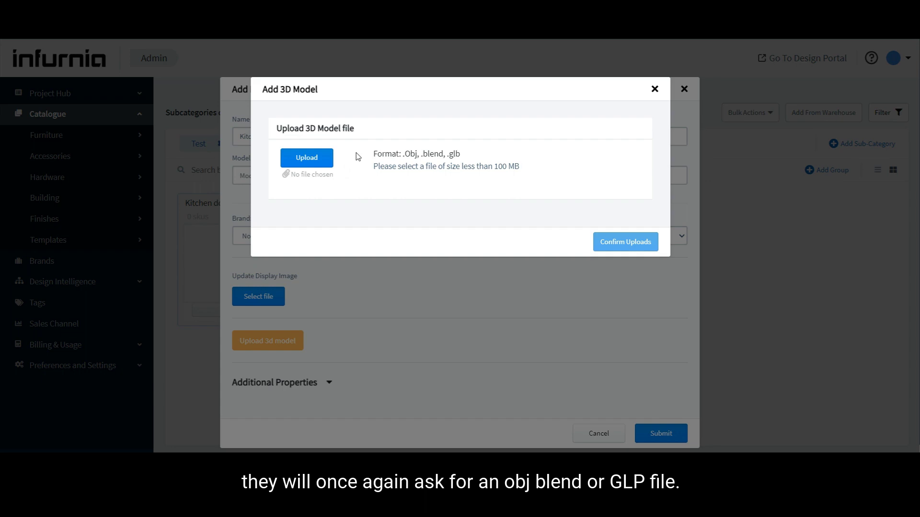
{"action": "mouse_move", "coordinate": [434, 153]}
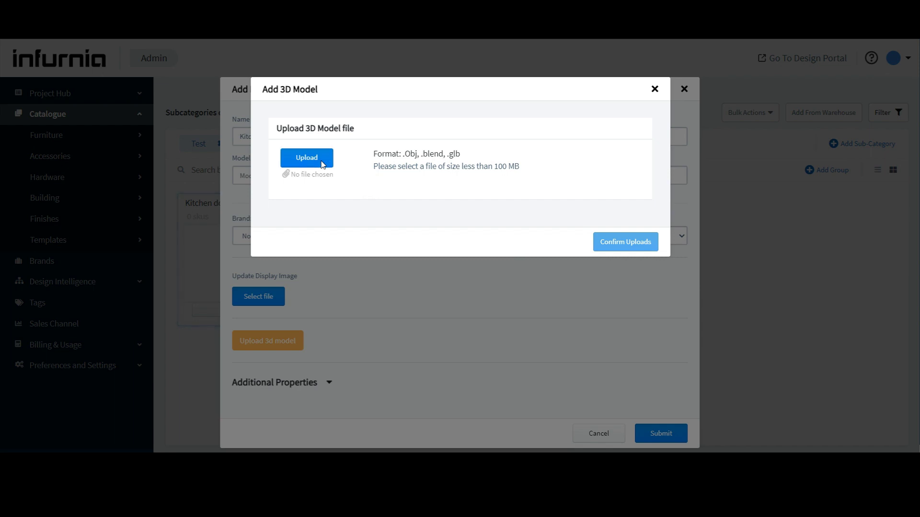
{"action": "left_click", "coordinate": [307, 158]}
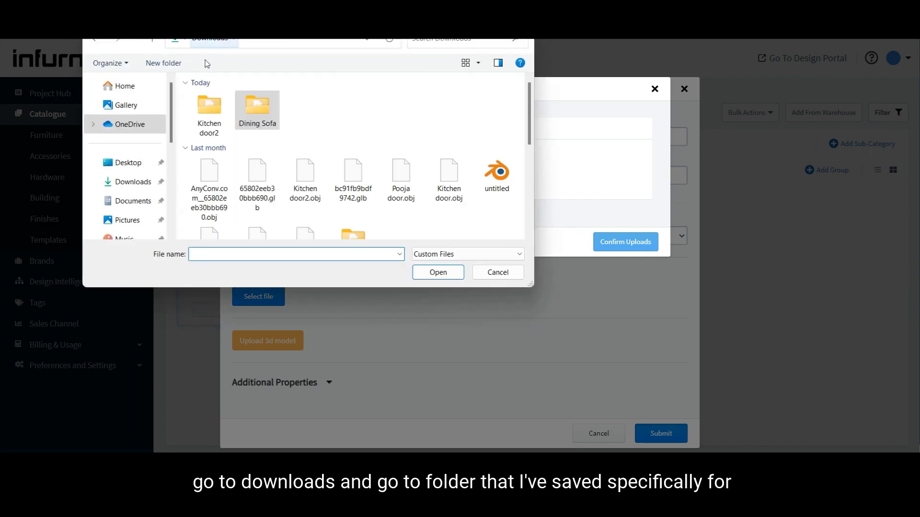
{"action": "left_click", "coordinate": [209, 110]}
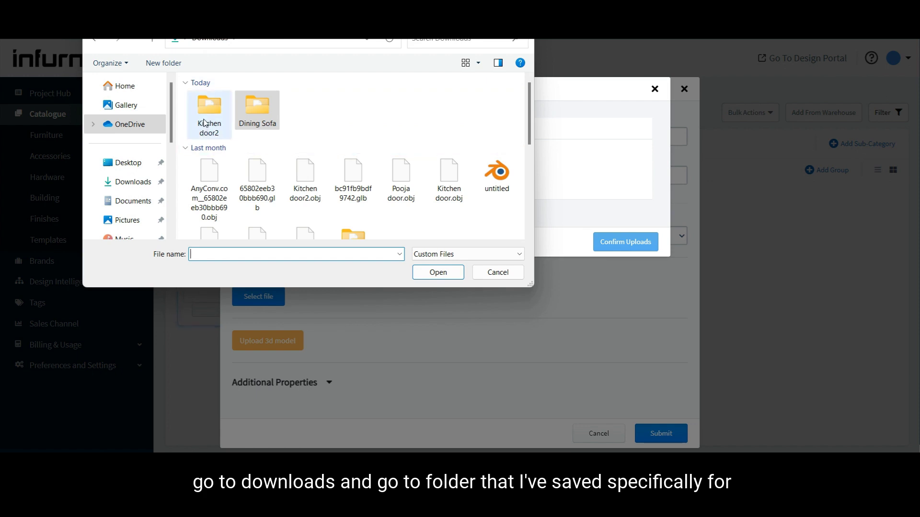
{"action": "double_click", "coordinate": [209, 110]}
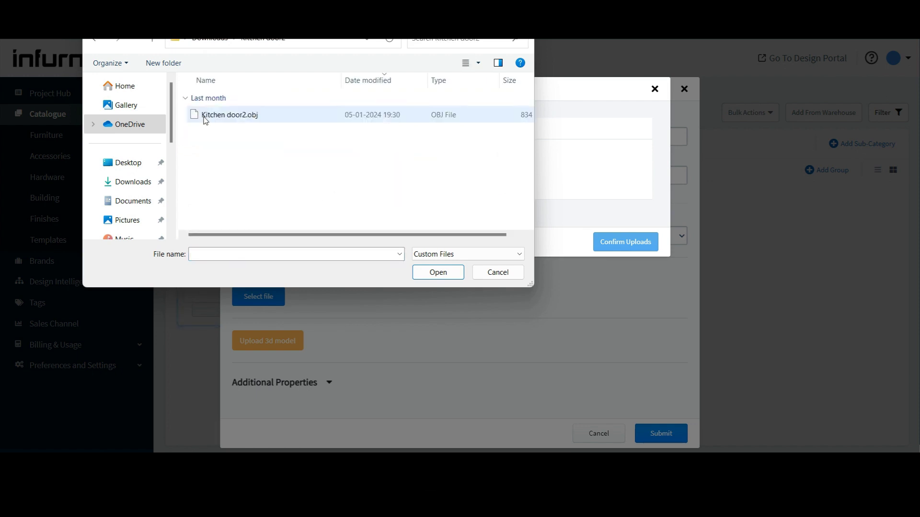
{"action": "left_click", "coordinate": [230, 114]}
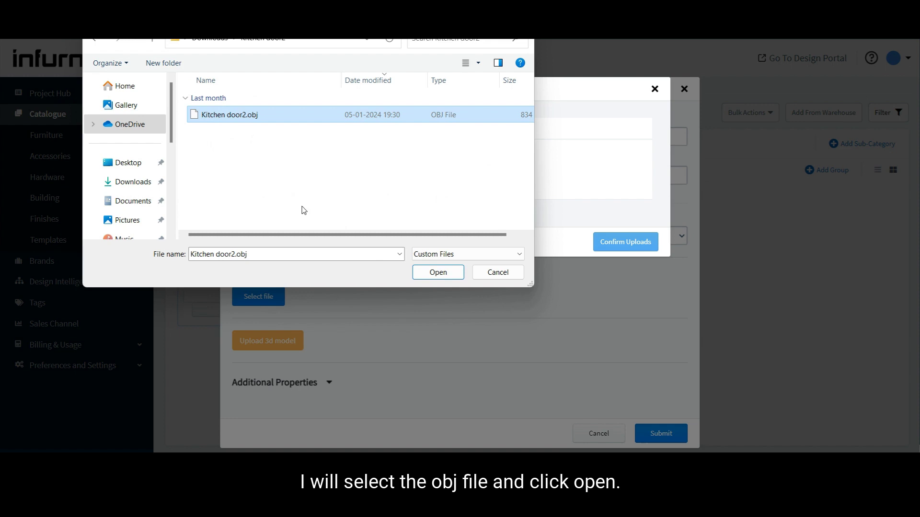
{"action": "left_click", "coordinate": [437, 272]}
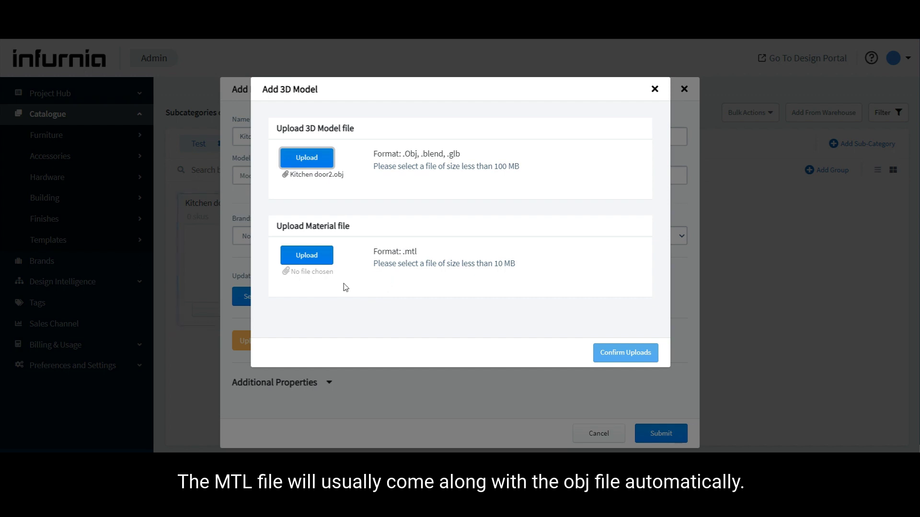
{"action": "mouse_move", "coordinate": [317, 284]}
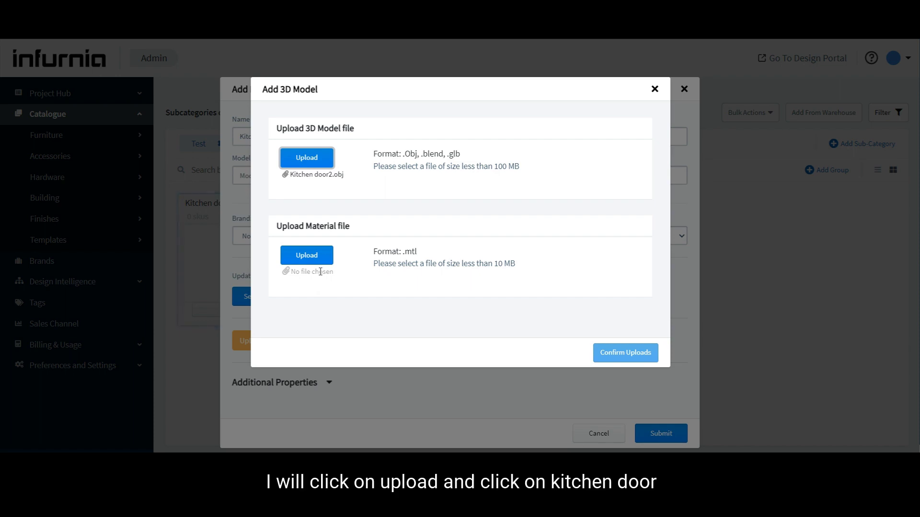
Step: Attach Kitchen door2.mtl as the material file, keeping the MTL file filter
{"action": "left_click", "coordinate": [306, 255]}
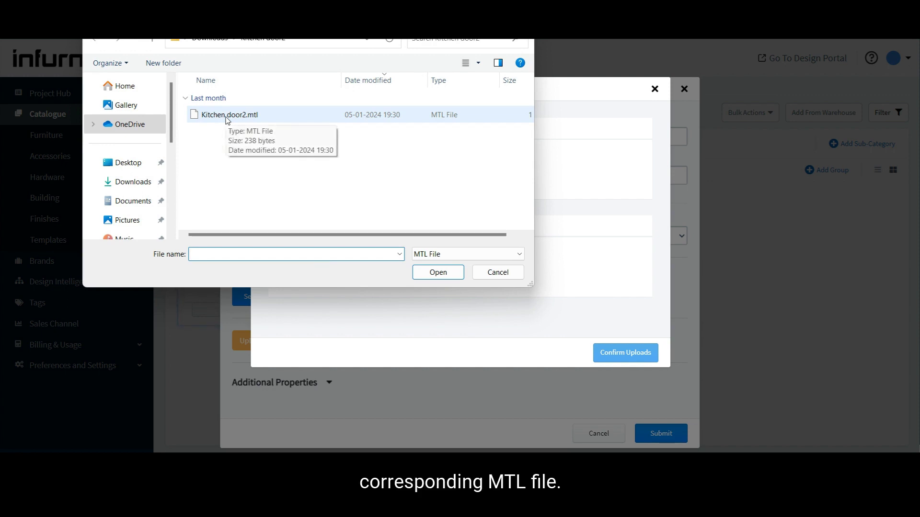
{"action": "left_click", "coordinate": [229, 114]}
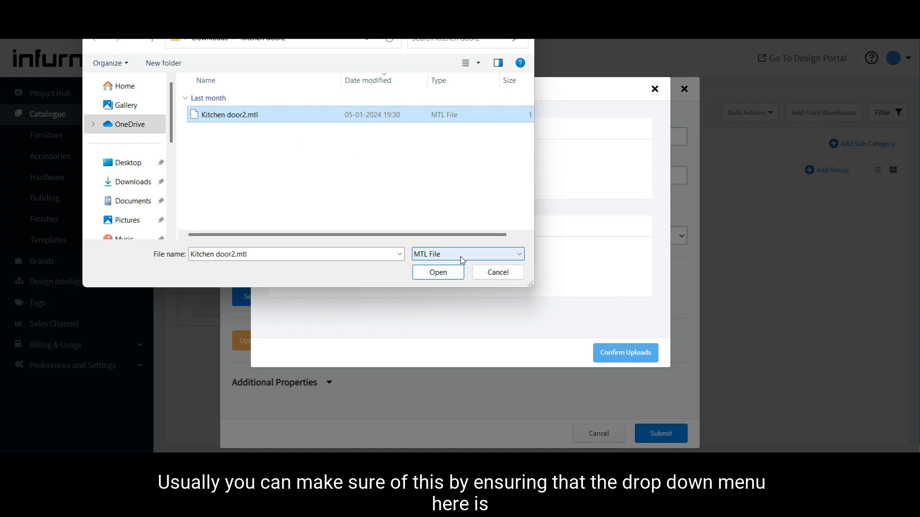
{"action": "left_click", "coordinate": [466, 254]}
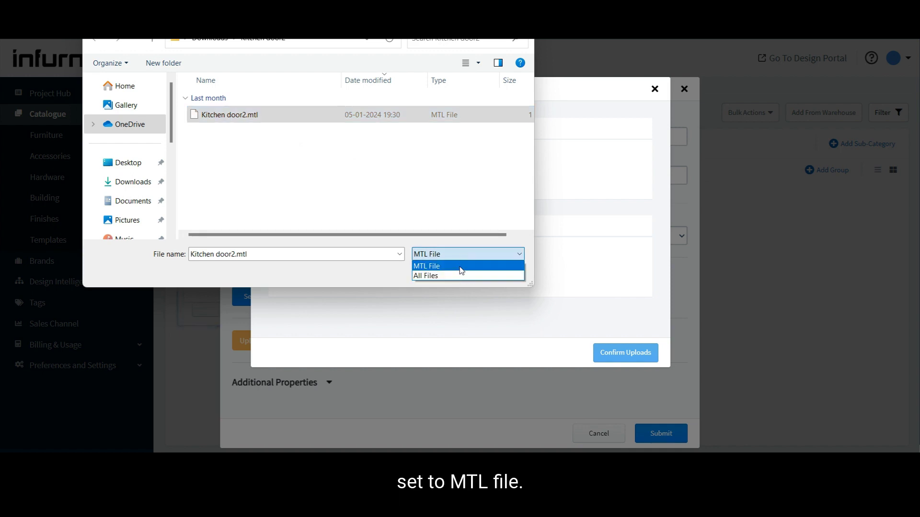
{"action": "left_click", "coordinate": [425, 266]}
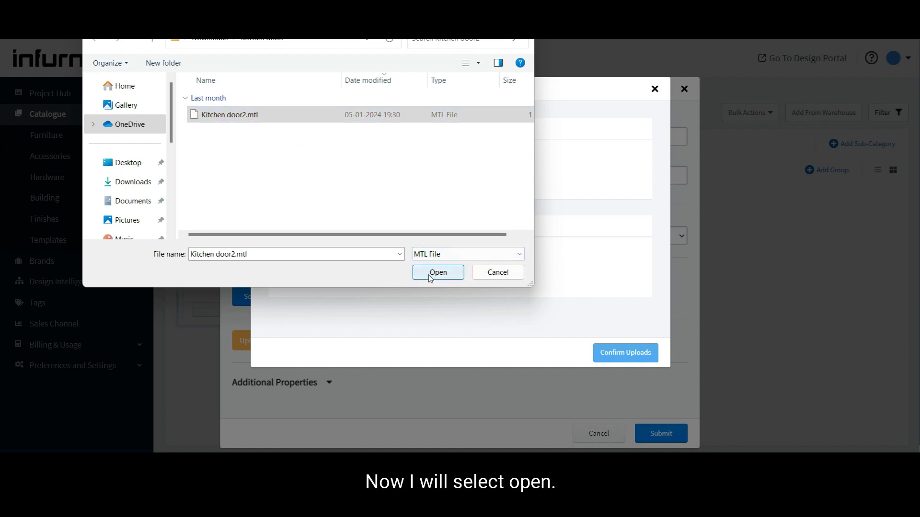
{"action": "left_click", "coordinate": [438, 272]}
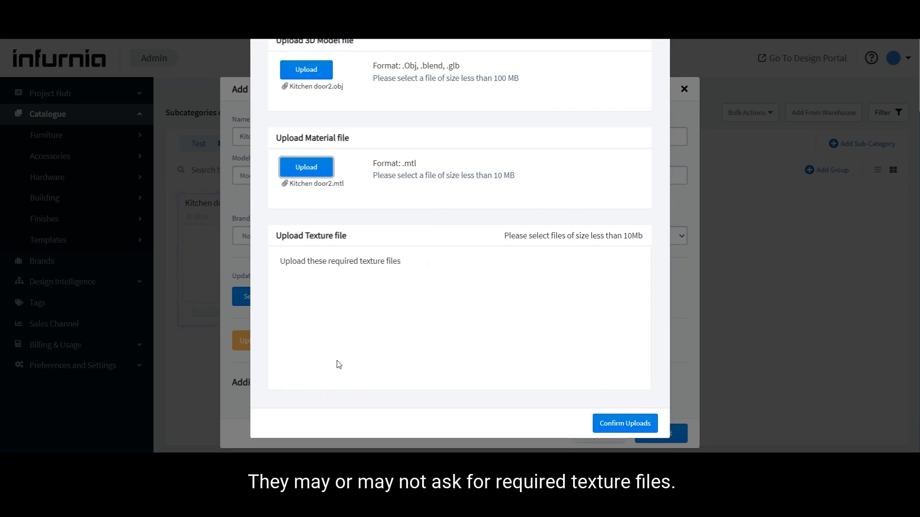
{"action": "mouse_move", "coordinate": [323, 353]}
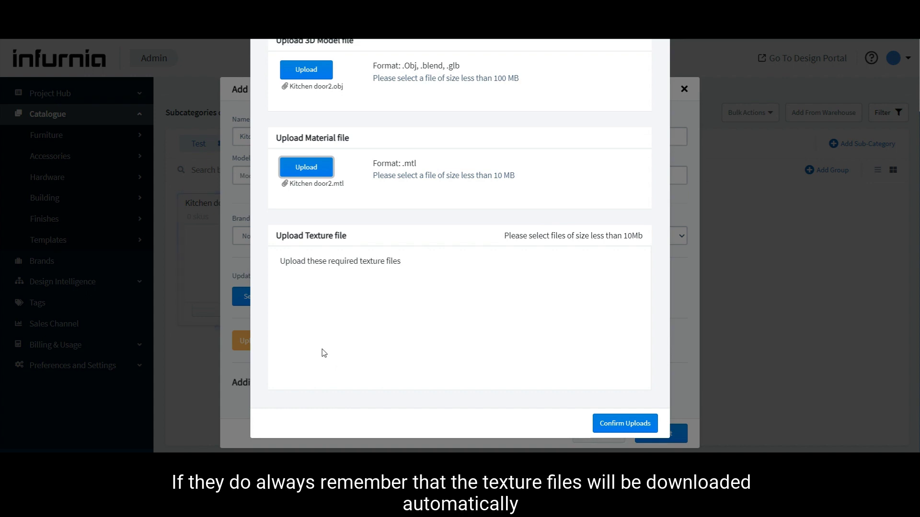
{"action": "mouse_move", "coordinate": [352, 106]}
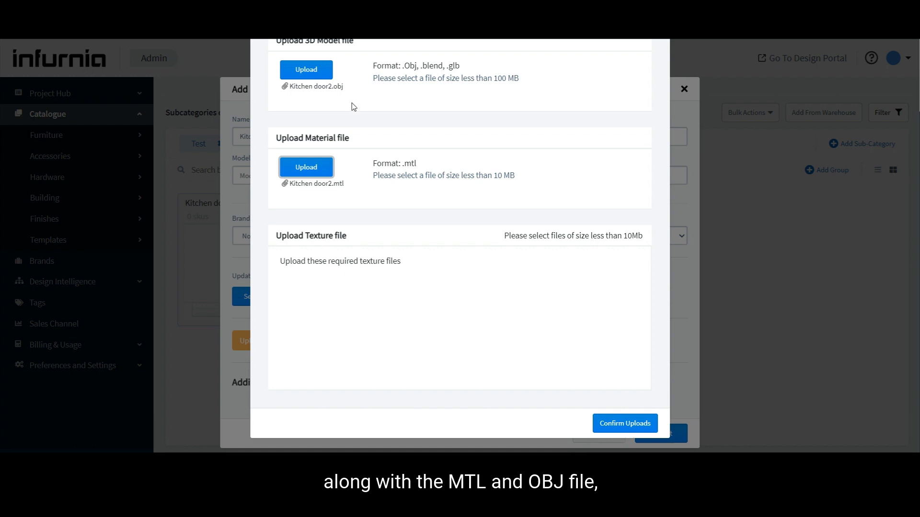
{"action": "mouse_move", "coordinate": [404, 322]}
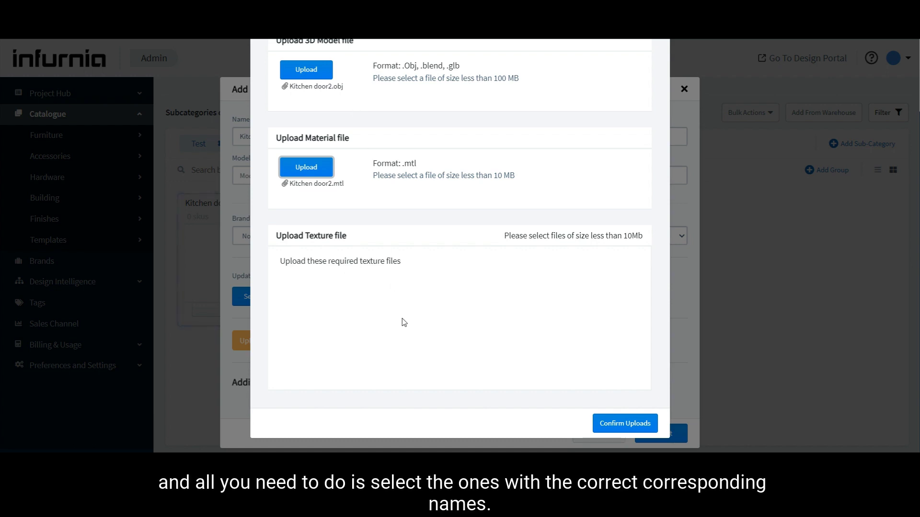
{"action": "mouse_move", "coordinate": [402, 317]}
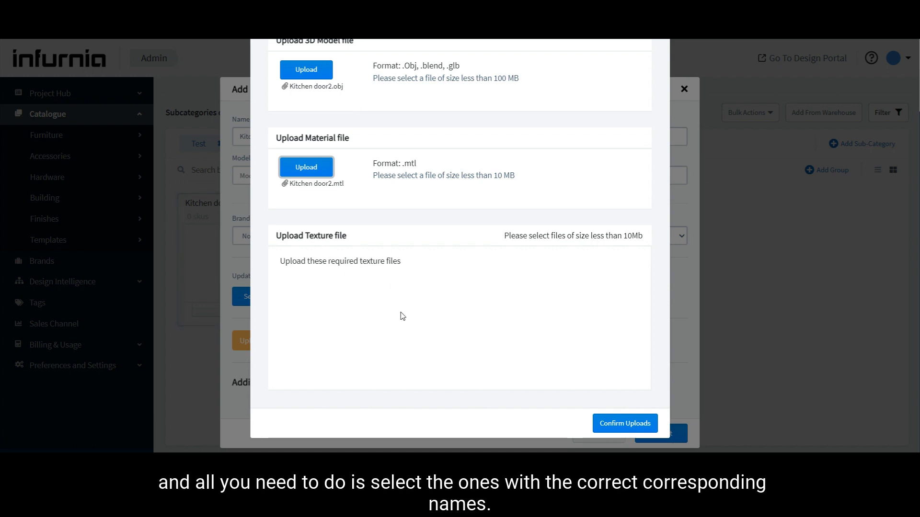
{"action": "mouse_move", "coordinate": [513, 298]}
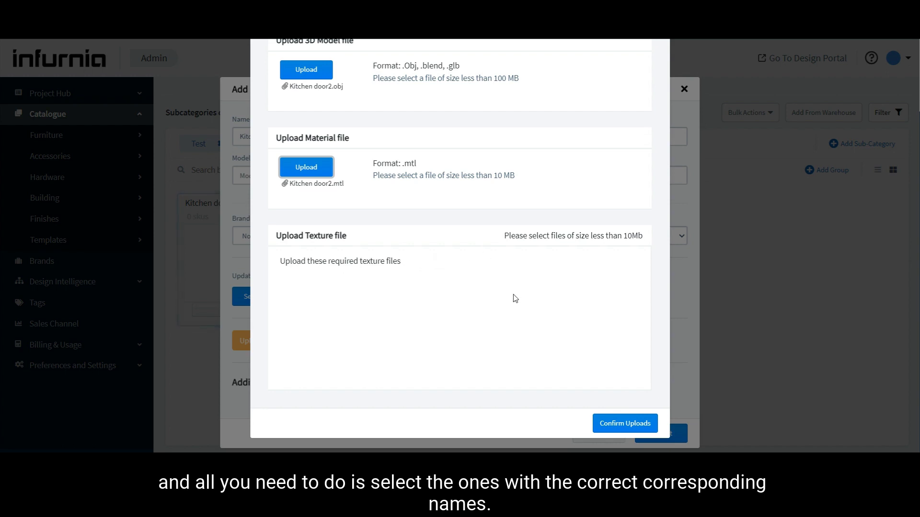
{"action": "mouse_move", "coordinate": [581, 390]}
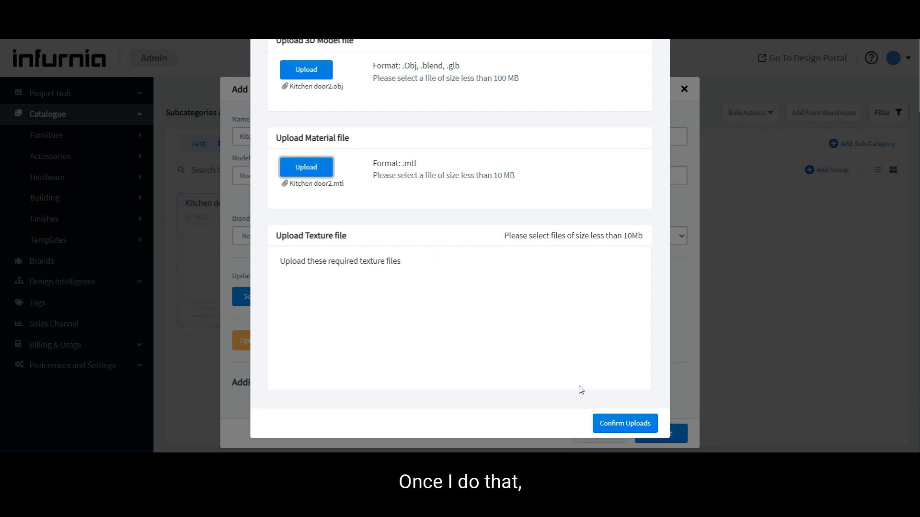
Step: Confirm the model file uploads and submit the new Kitchen door SKU
{"action": "left_click", "coordinate": [624, 423]}
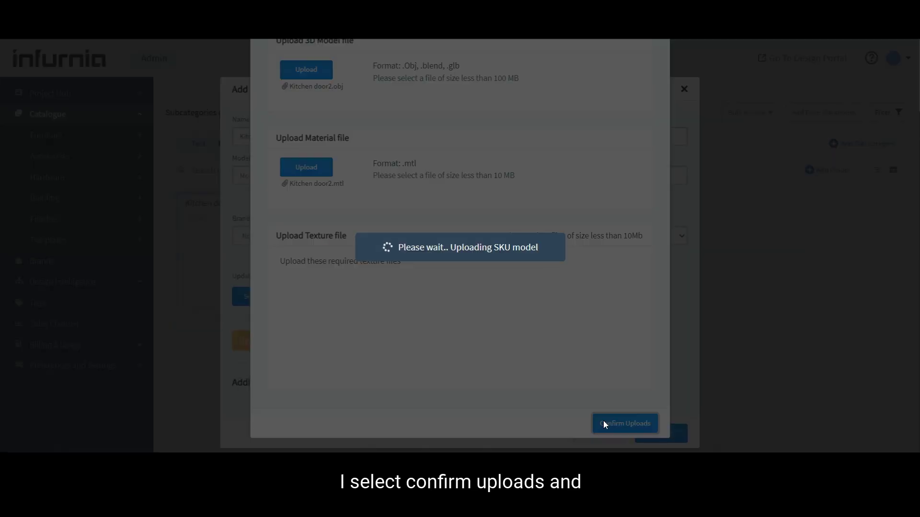
{"action": "left_click", "coordinate": [623, 422]}
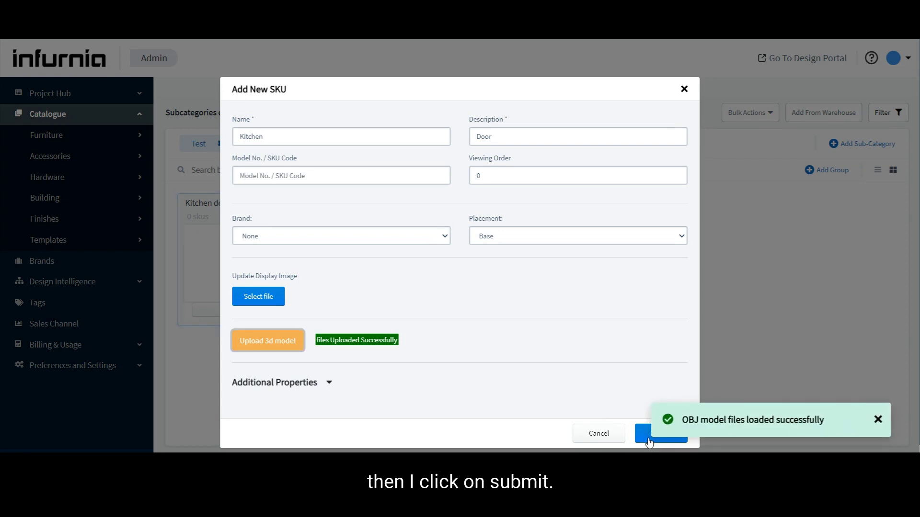
{"action": "left_click", "coordinate": [661, 433]}
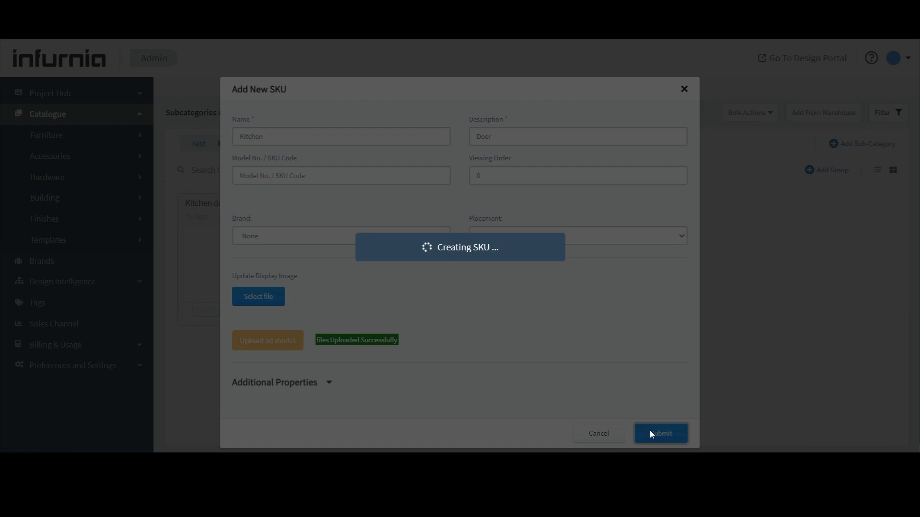
Step: Go to the Design Portal and load Design1 in the floorplan editor
{"action": "left_click", "coordinate": [660, 433]}
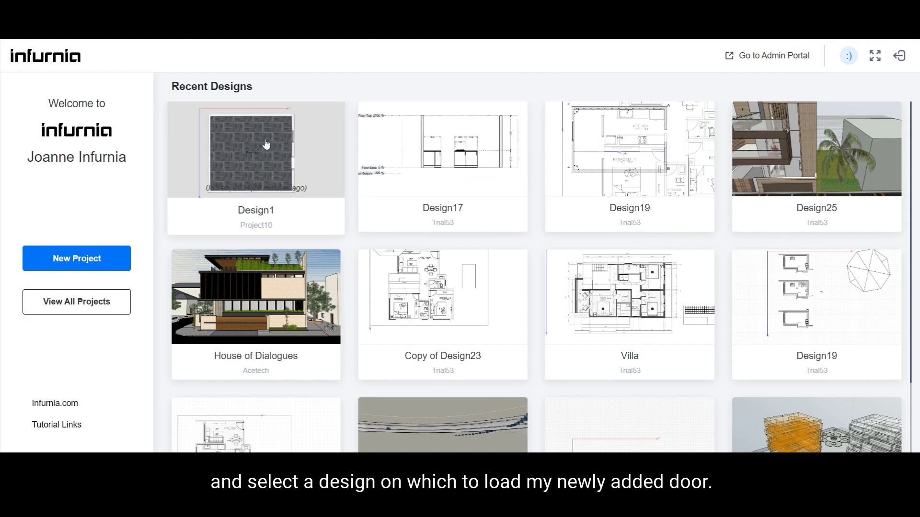
{"action": "left_click", "coordinate": [255, 149]}
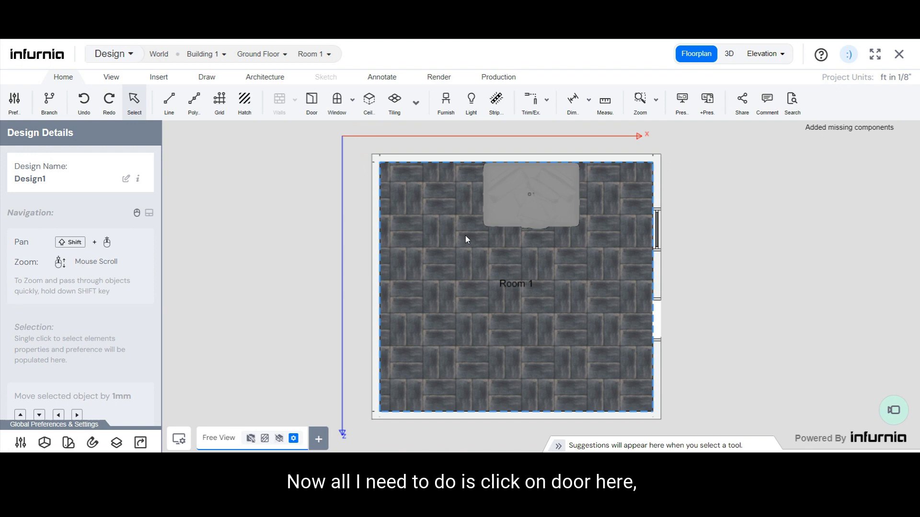
Step: Place the new Test-category door in Room 1's left wall and switch to the 3D view
{"action": "left_click", "coordinate": [311, 99]}
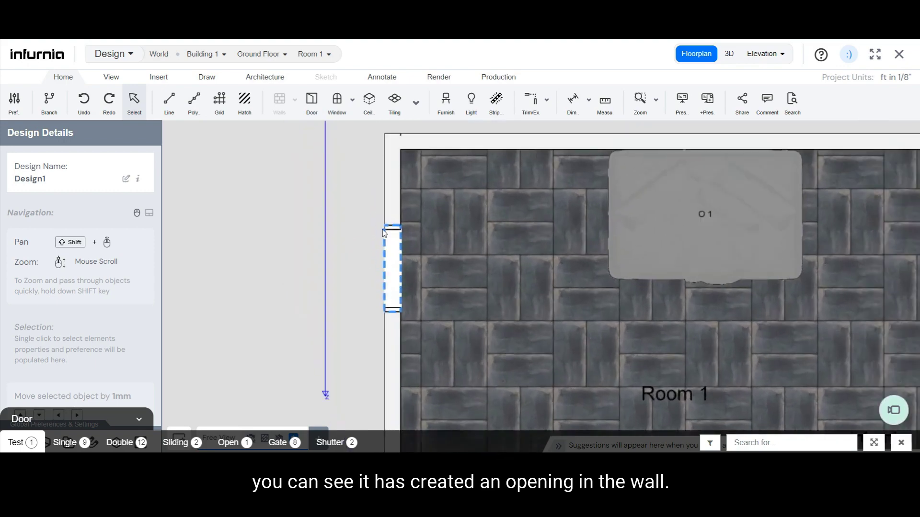
{"action": "left_click", "coordinate": [728, 54]}
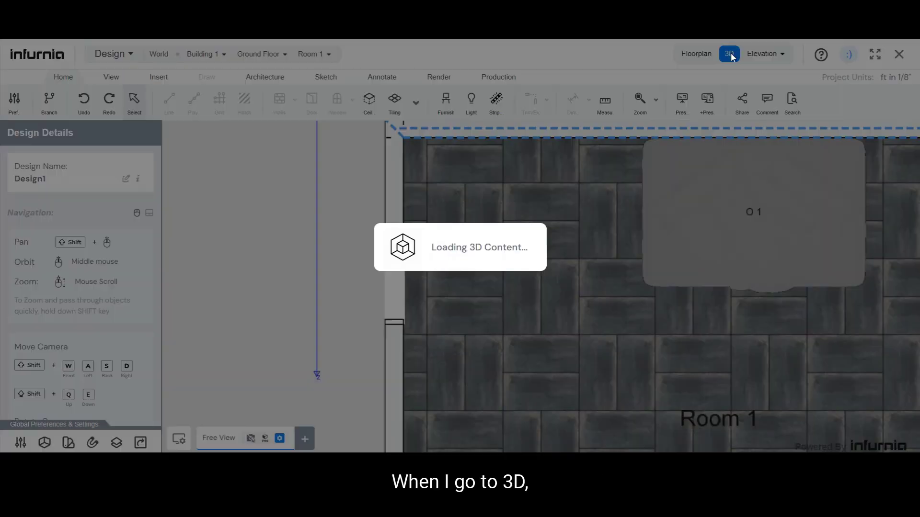
Step: Select the Kitchen door in the loaded 3D view to show its dimension properties
{"action": "left_click", "coordinate": [728, 53]}
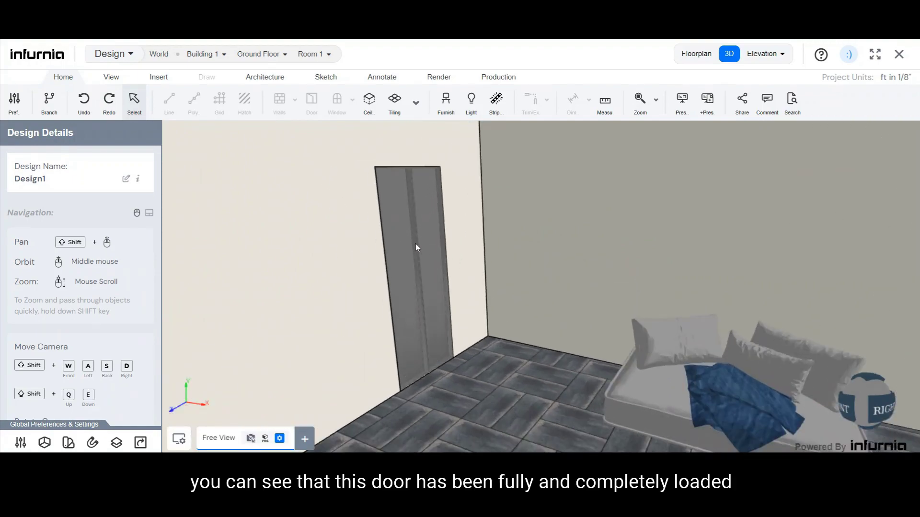
{"action": "left_click", "coordinate": [404, 264]}
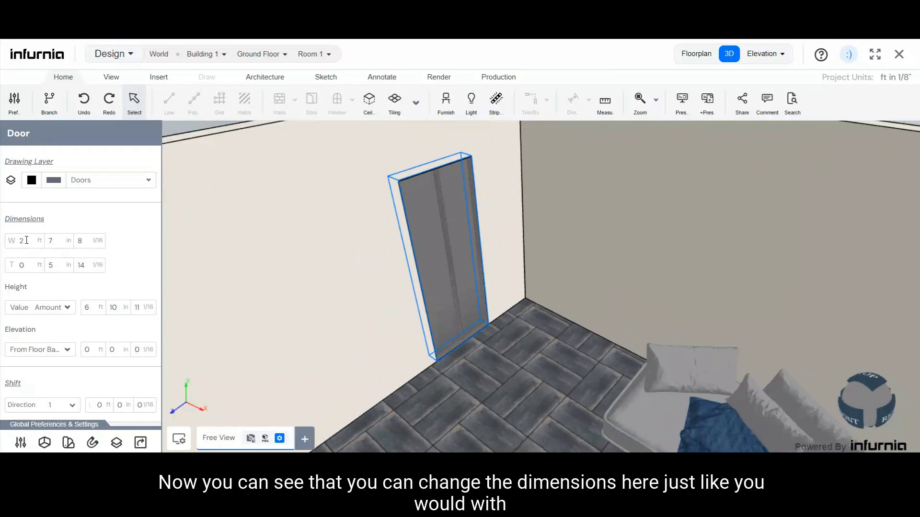
Step: Set the door width to 3 ft and bring up the material catalogue to replace wire_115115115
{"action": "type", "text": "3"}
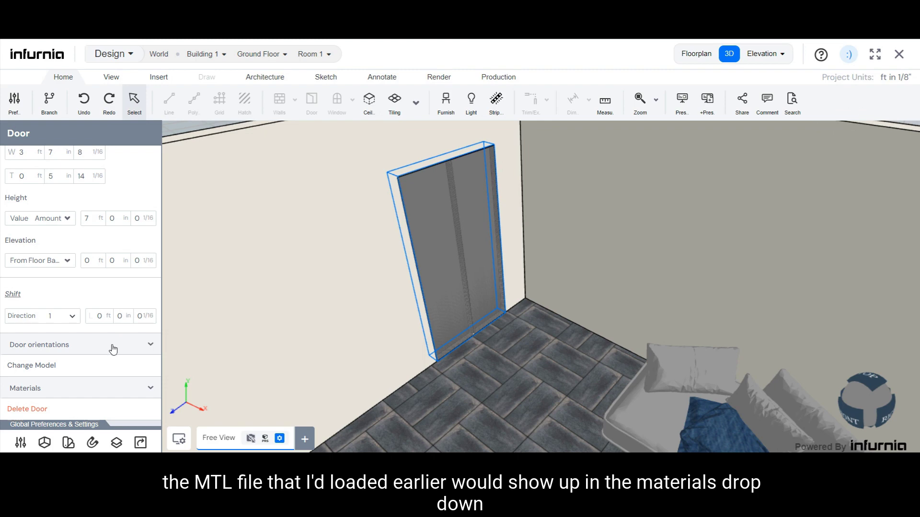
{"action": "mouse_move", "coordinate": [119, 388]}
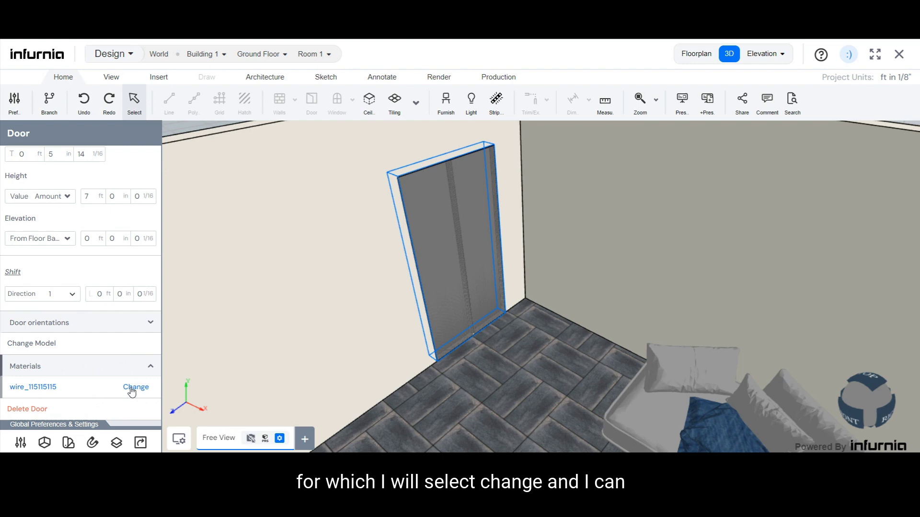
{"action": "left_click", "coordinate": [135, 387]}
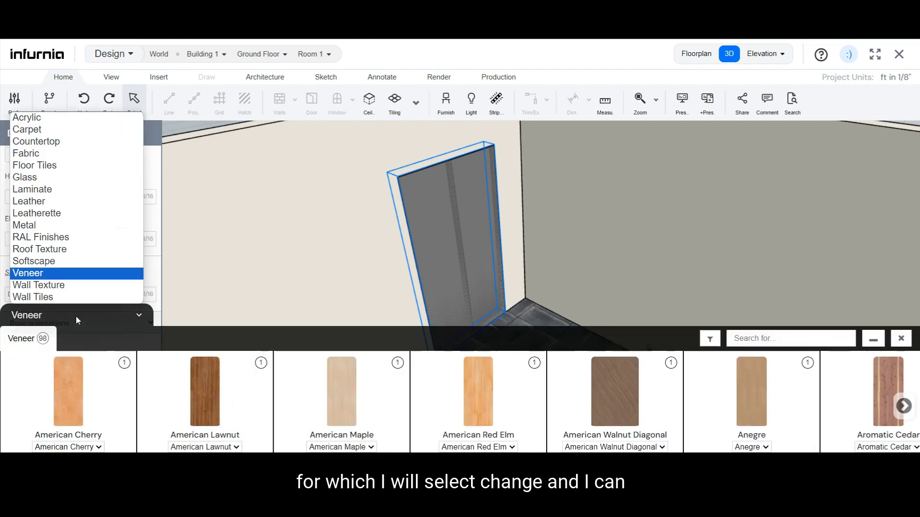
{"action": "mouse_move", "coordinate": [63, 129]}
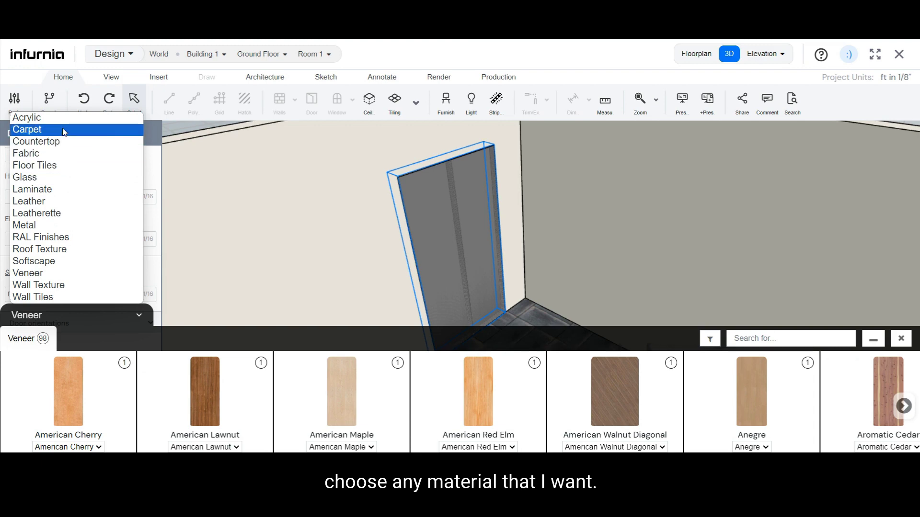